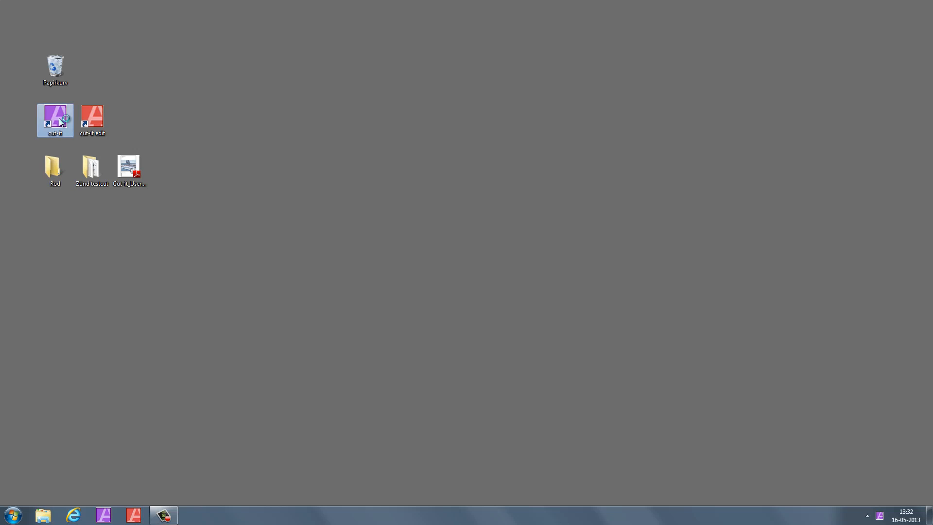
# Step: Launch CutIt from the desktop shortcut with the Cardboard 1.5 mm laser media active
pyautogui.doubleClick(55, 115)
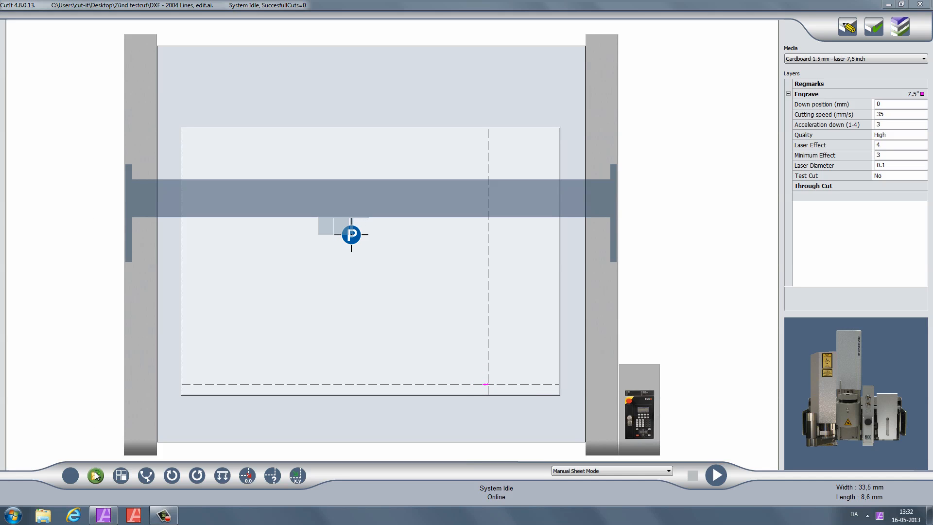
# Step: Choose DXF - 2004 Polylines.dxf from the Zünd testcut folder in the open-file dialog
pyautogui.click(95, 475)
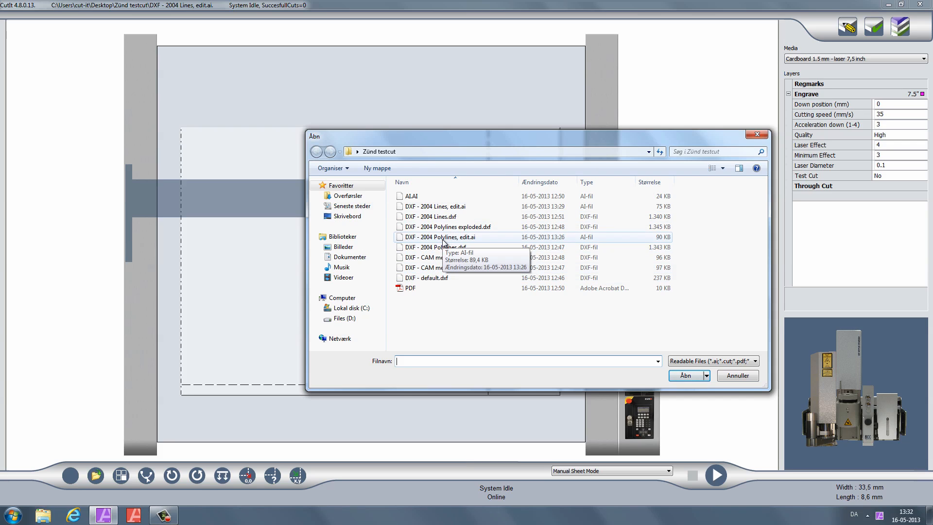
pyautogui.click(435, 247)
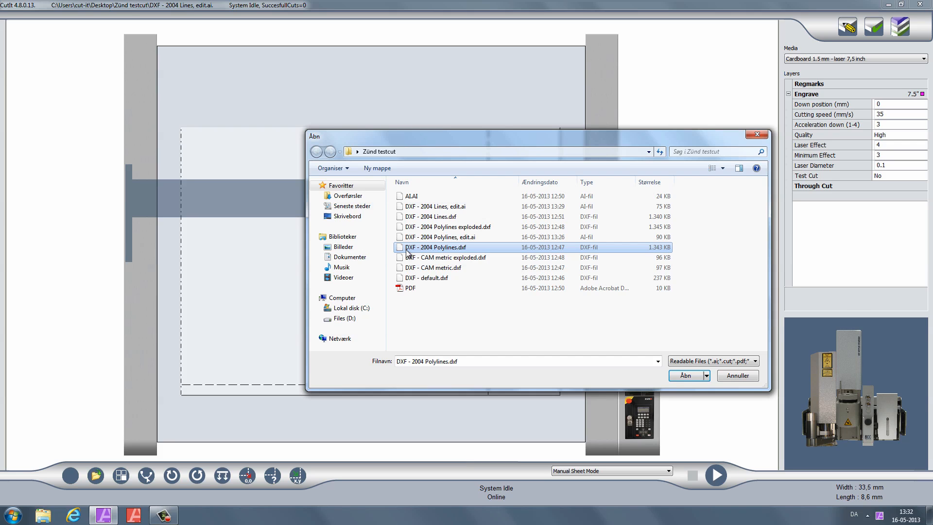
pyautogui.moveTo(620, 334)
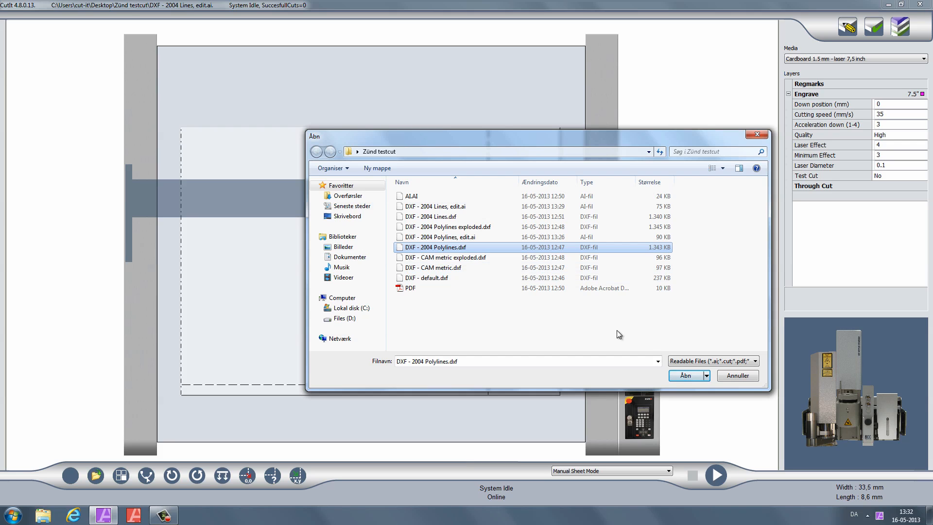
# Step: Load DXF - 2004 Polylines.dxf into CutIt Edit with millimetre units
pyautogui.click(684, 375)
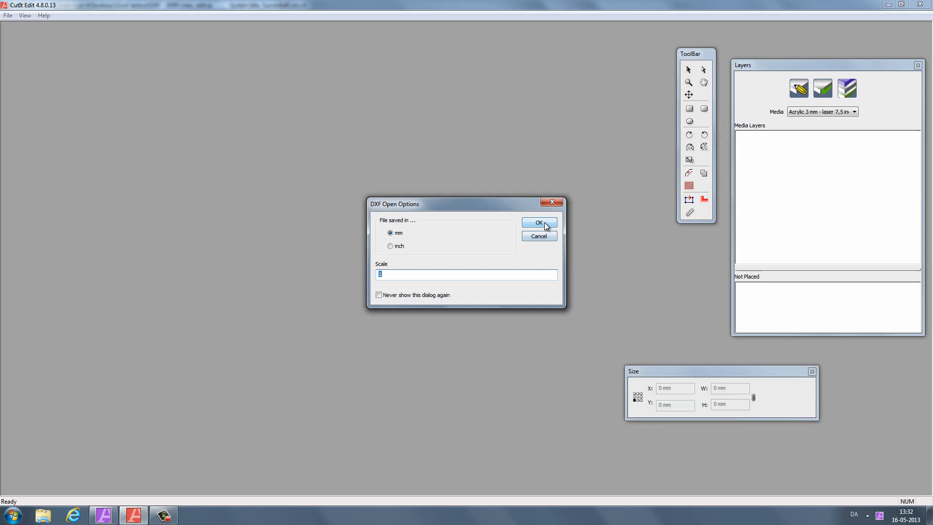
pyautogui.click(538, 222)
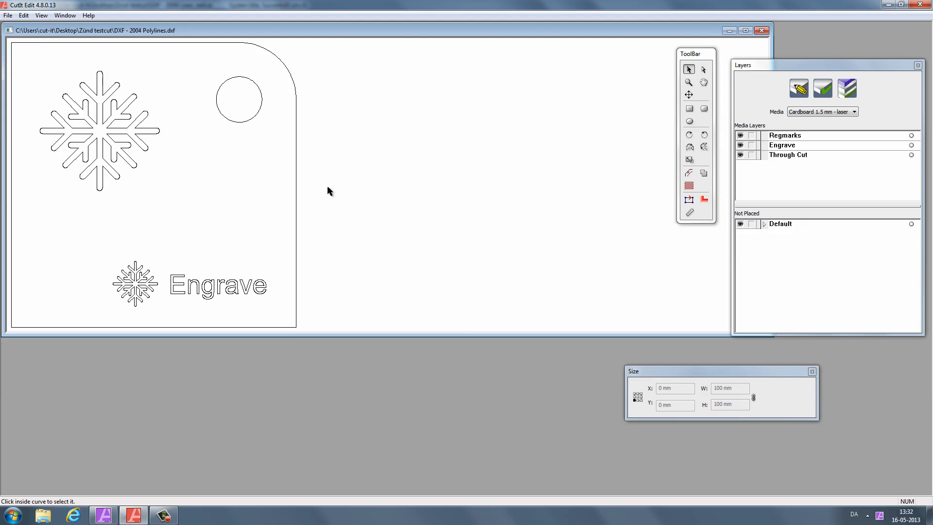
pyautogui.moveTo(167, 266)
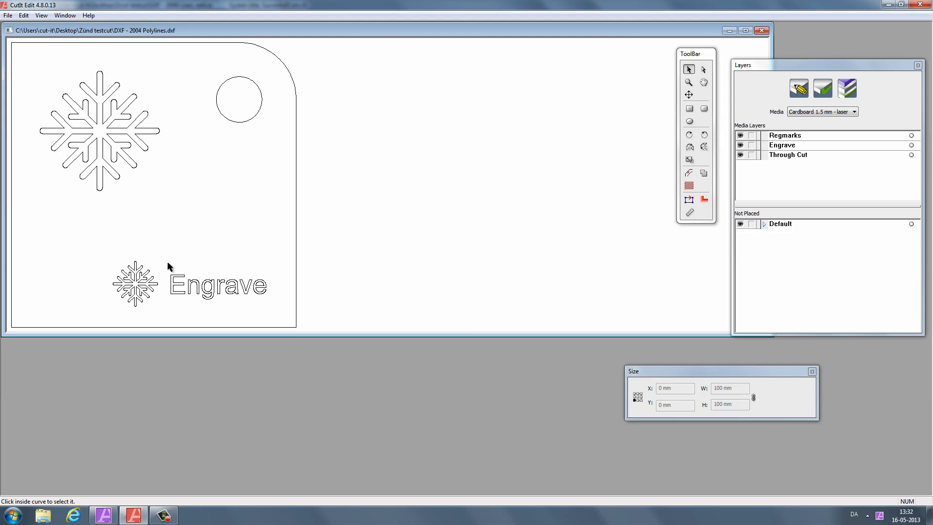
# Step: Move the small snowflake and Engrave text onto the Engrave layer
pyautogui.click(229, 291)
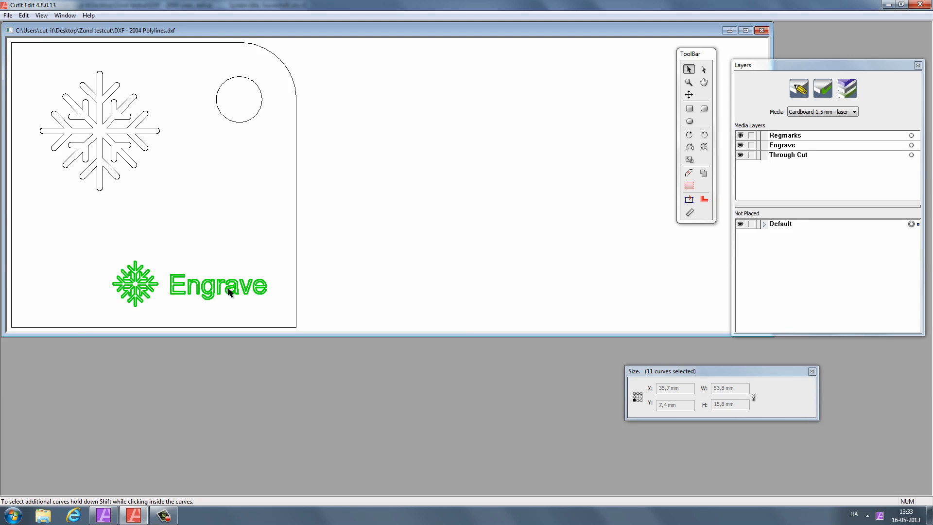
pyautogui.rightClick(229, 292)
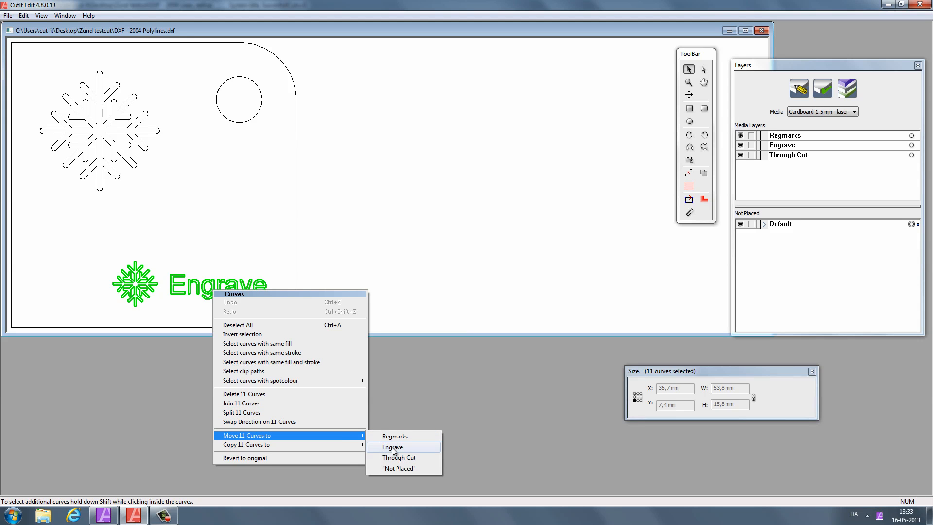
pyautogui.click(392, 447)
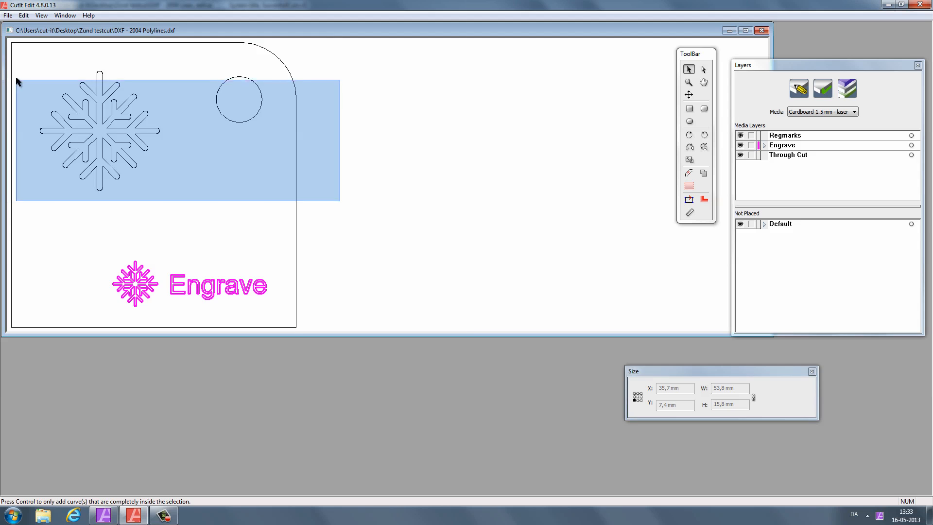
# Step: Move the outline, hole and large snowflake onto the Through Cut layer
pyautogui.rightClick(128, 307)
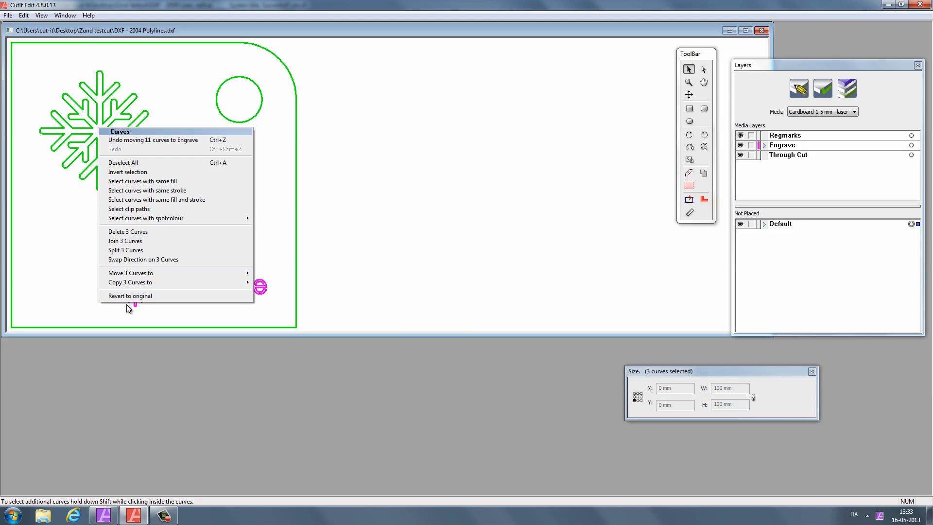
pyautogui.moveTo(130, 272)
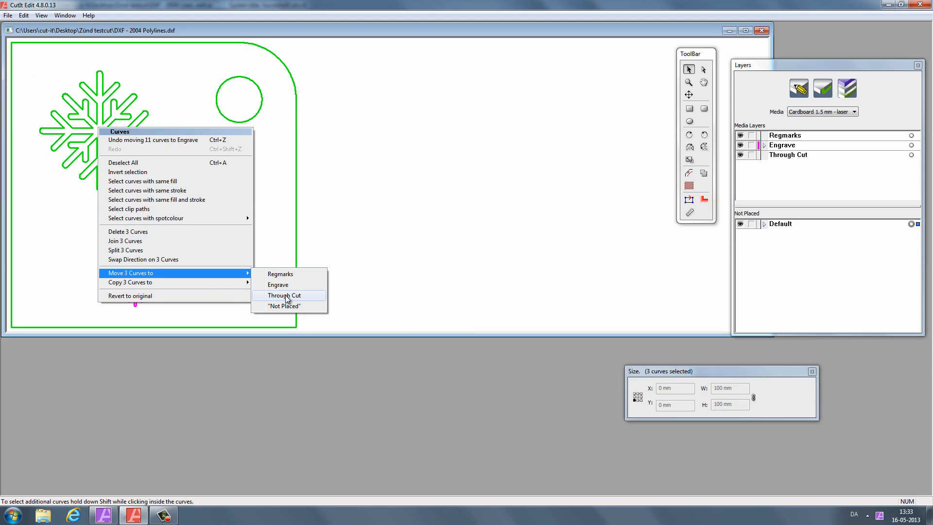
pyautogui.click(284, 295)
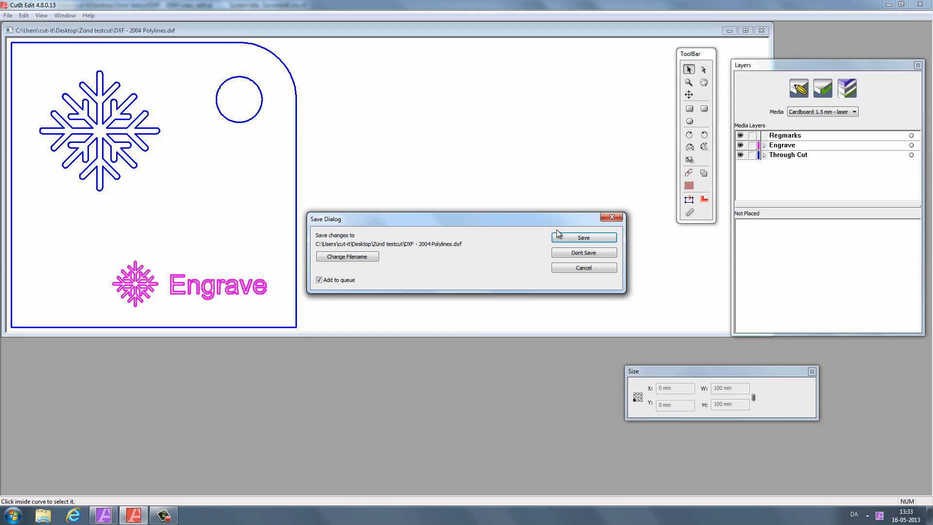
# Step: Save the layered drawing, set the reference position at the zero point and start the laser cut
pyautogui.click(582, 237)
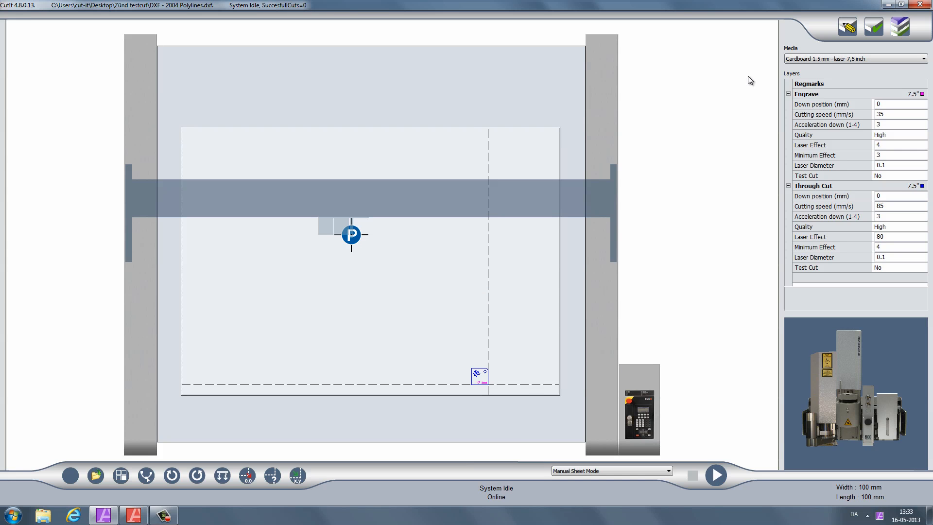
pyautogui.moveTo(498, 374)
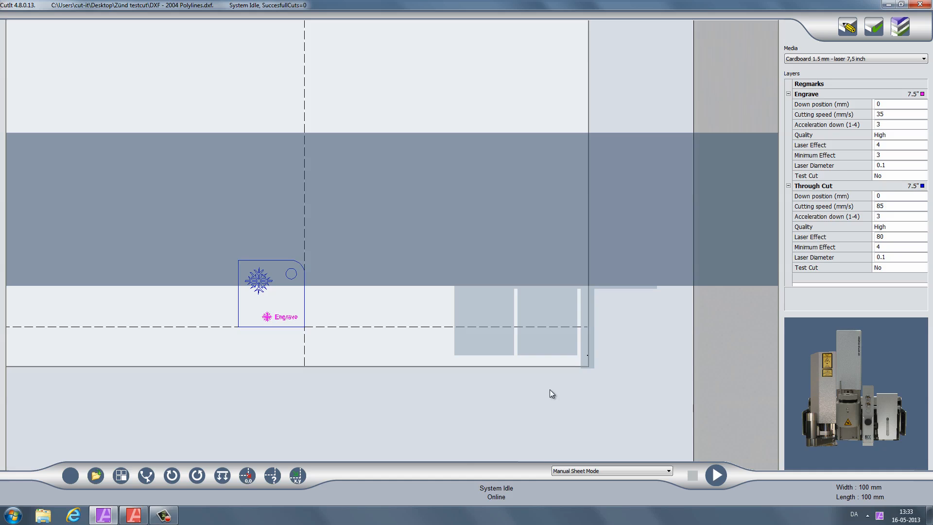
pyautogui.moveTo(334, 485)
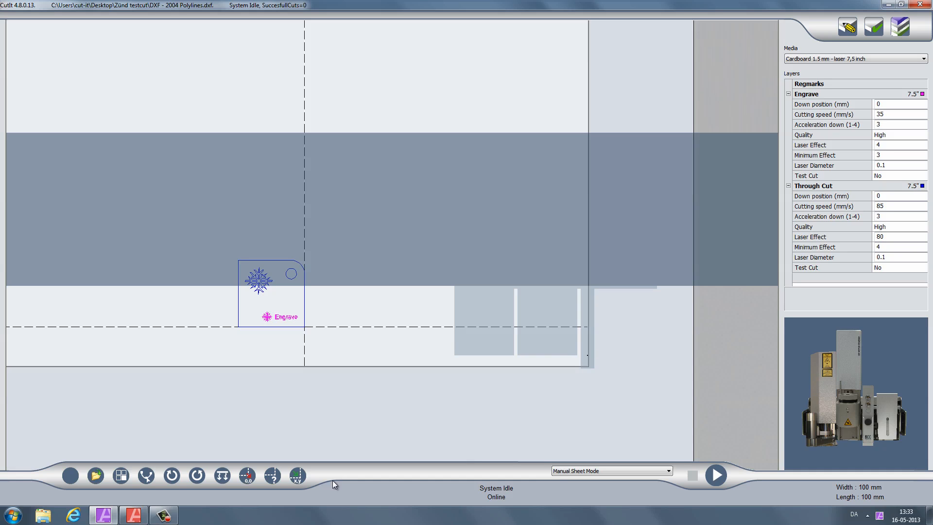
pyautogui.moveTo(298, 477)
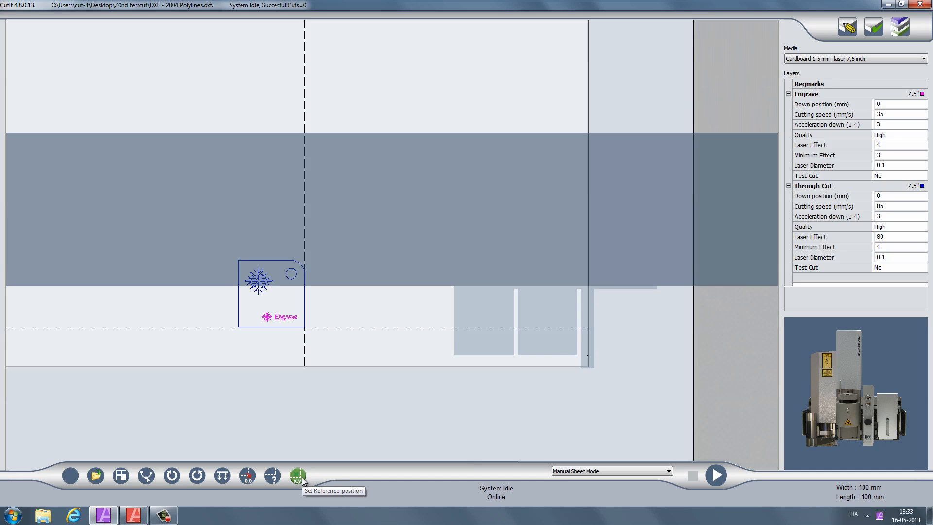
pyautogui.click(297, 476)
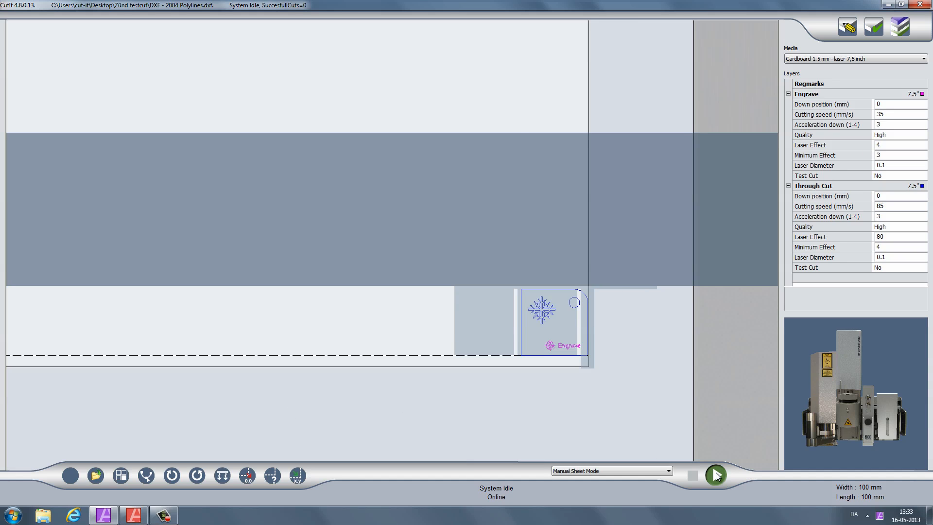
pyautogui.click(715, 475)
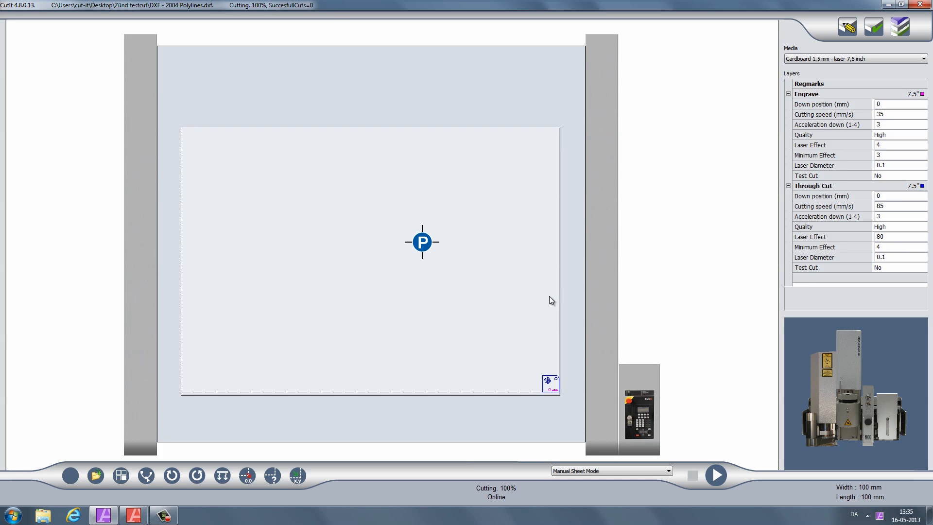
# Step: Let the job run to Cutting 100% with Engrave 35 mm/s effect 4 and Through Cut 85 mm/s effect 80
pyautogui.click(715, 474)
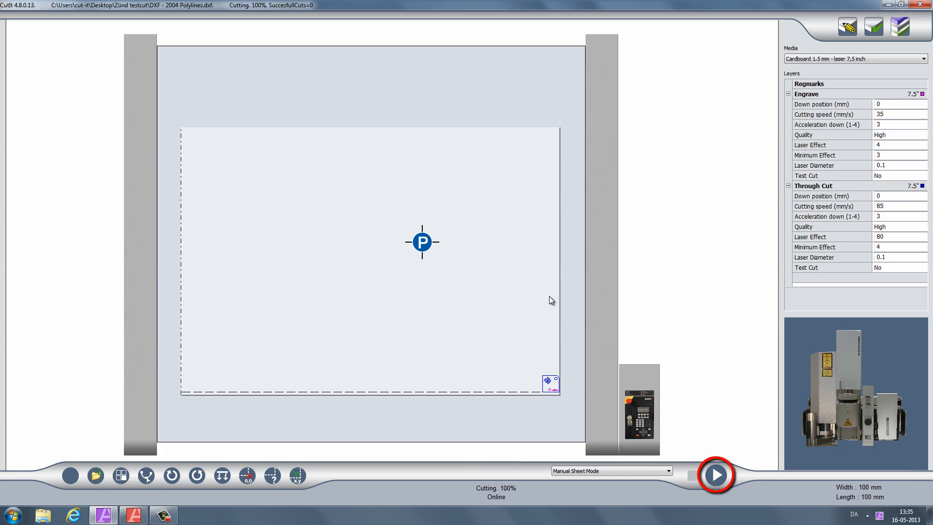
pyautogui.click(714, 474)
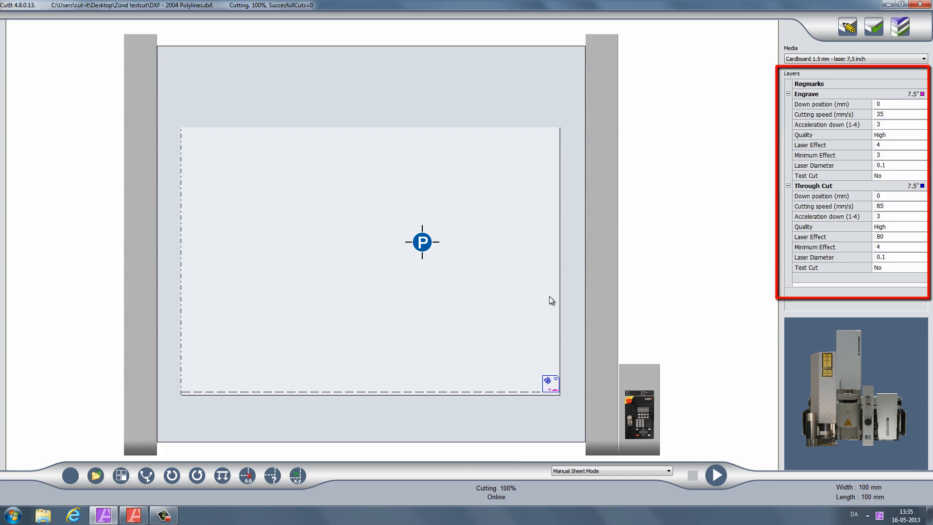